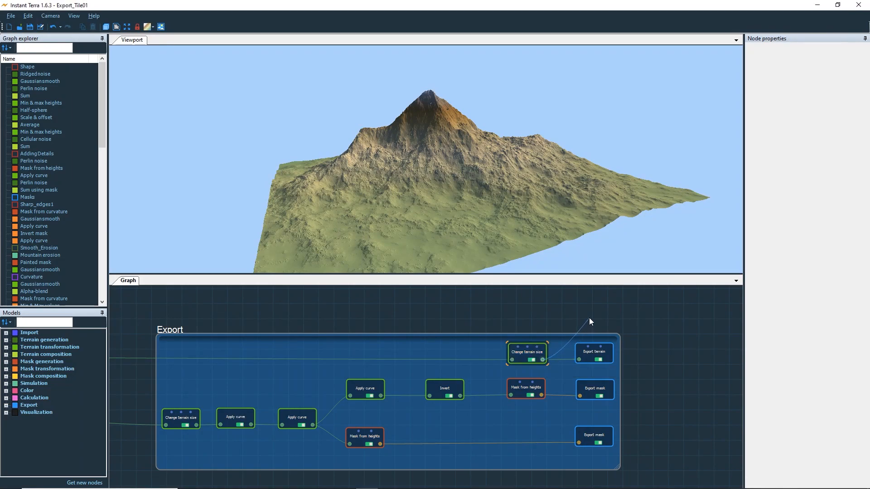
- Add a Multi file export terrain node wired to the Change terrain size output and show its settings
type("expo")
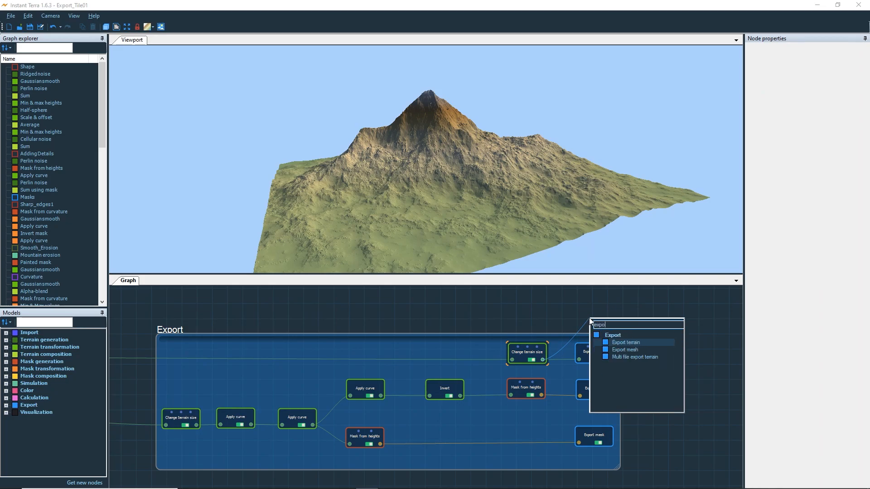
left_click(636, 357)
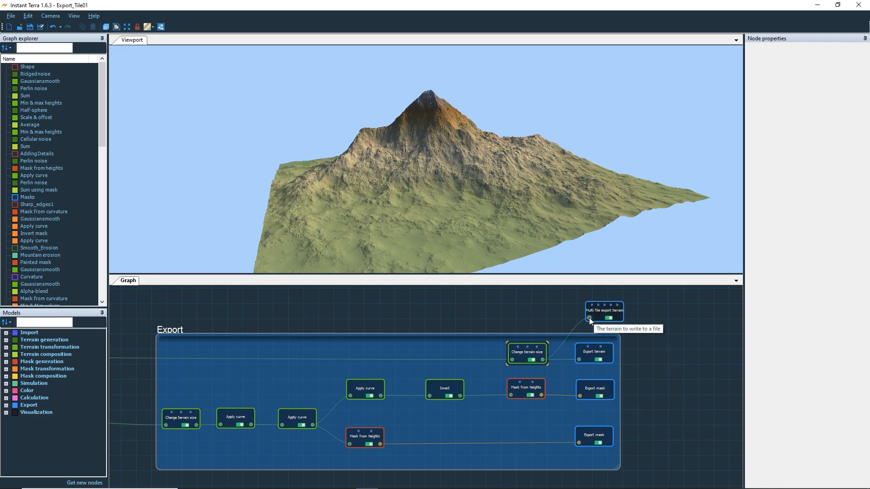
left_click(604, 311)
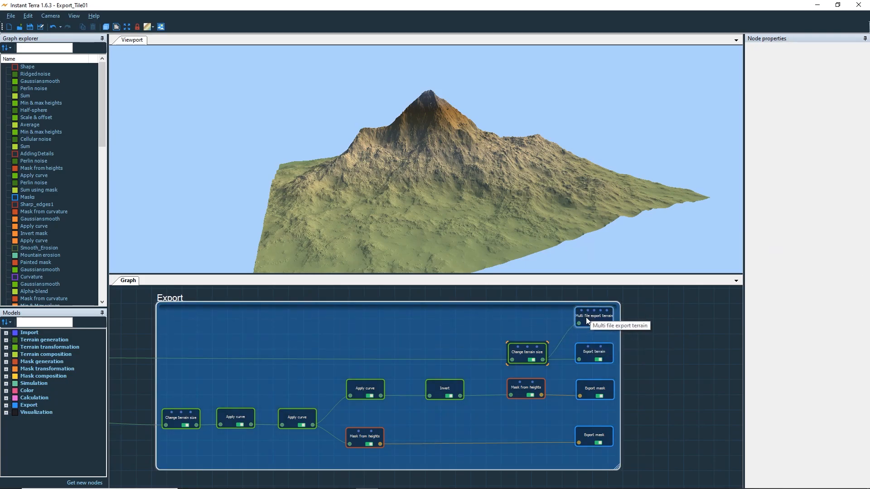
left_click(593, 315)
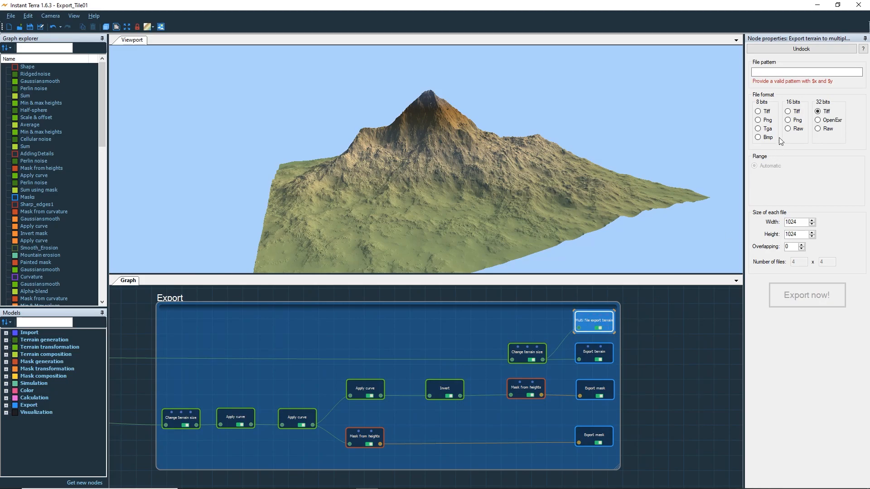
- Set the export to 16 bits Png with 1009 by 1009 tiles and overlap 1
left_click(788, 120)
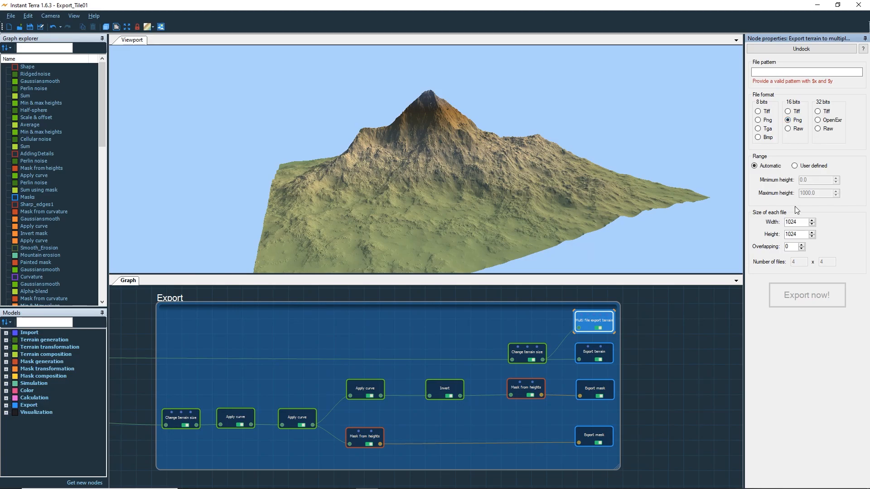
type("1009")
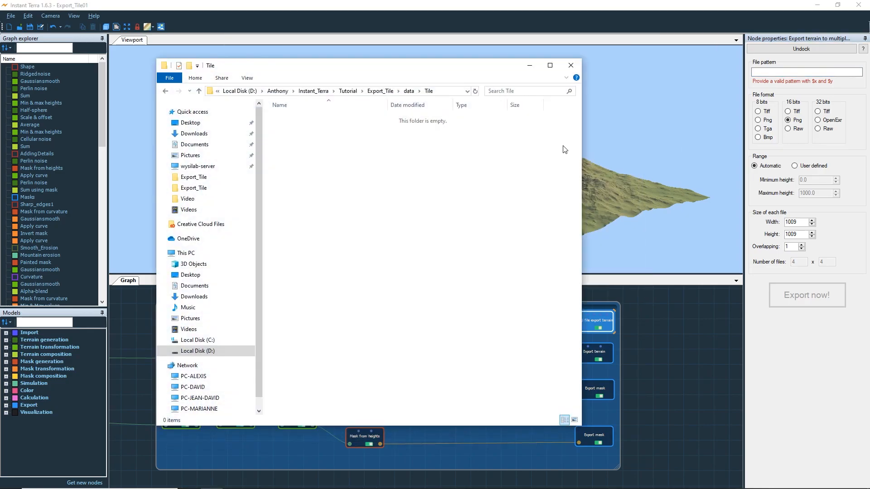
mouse_move(423, 167)
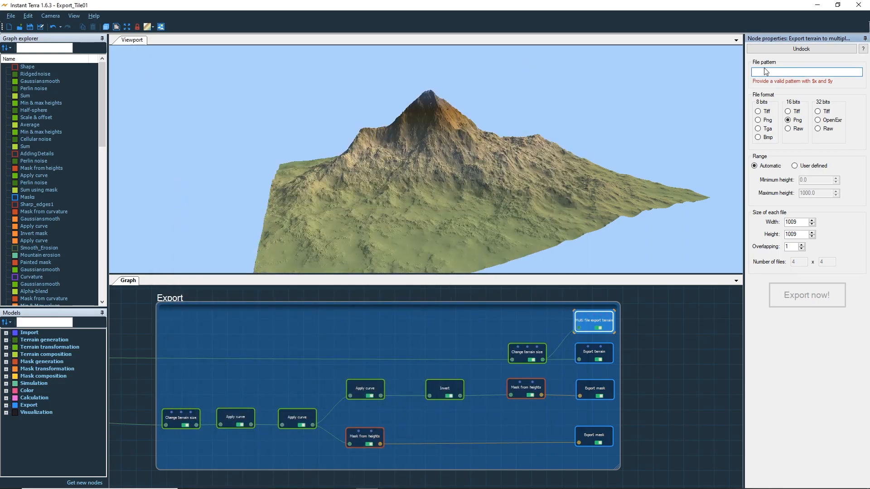
- Export the tiles to Export_Tile\data\Tile as Tile_Terrain_X$x_Y$y.png
type("thony\\Instant_Terra\\Tutorial\\Export_Tile\\data\\Tile")
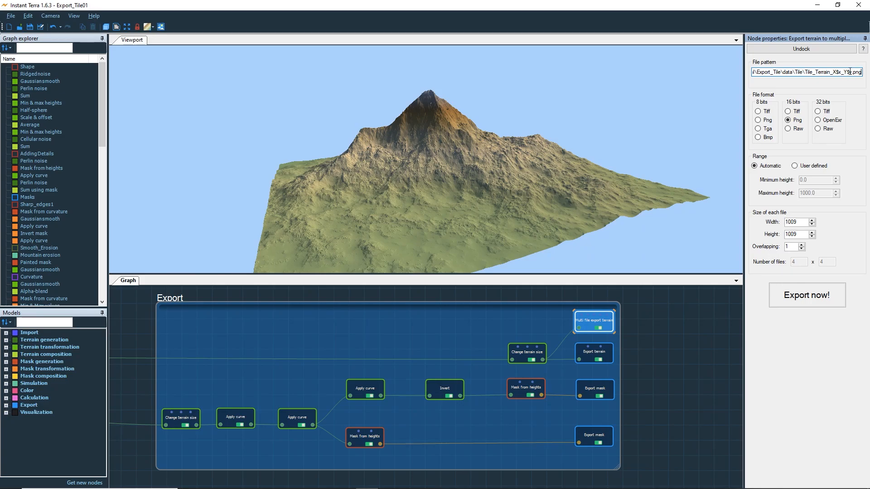
left_click(807, 294)
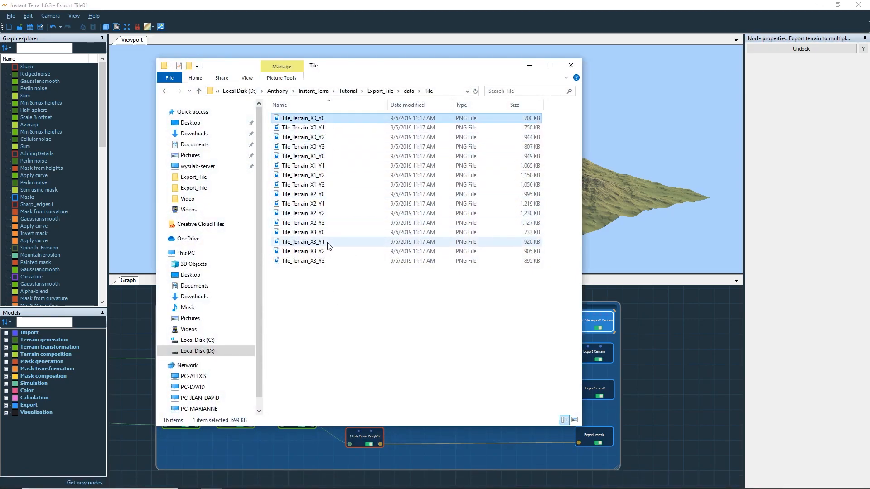
- Check the sixteen Tile_Terrain PNGs in the Tile folder and leave for Unreal Engine
key("ctrl+a")
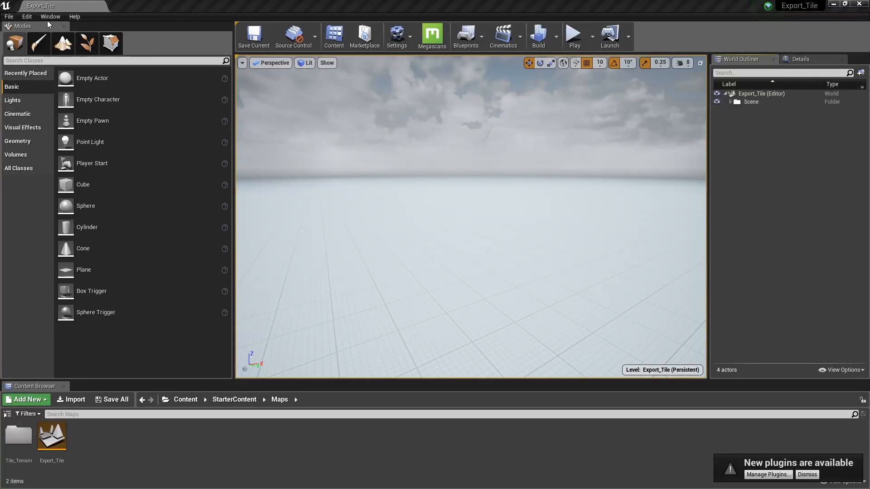
- Enable World Composition in World Settings, then head back to the Window menu for Levels
left_click(49, 17)
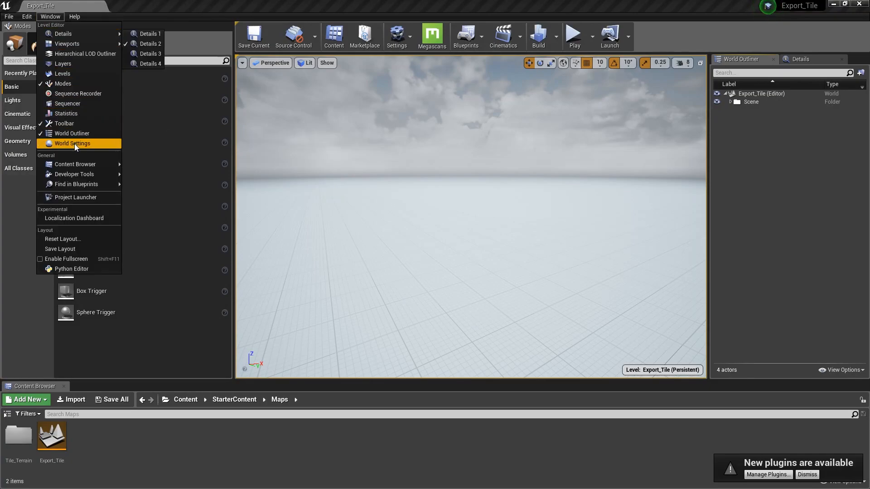
left_click(73, 144)
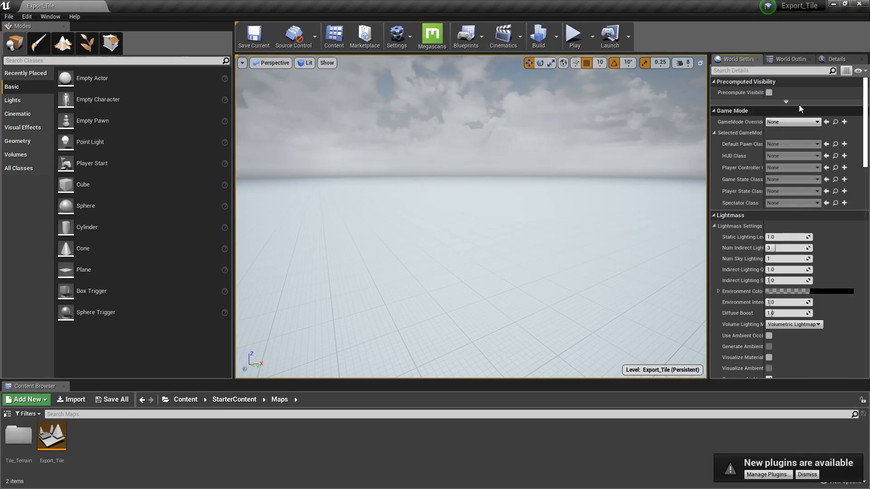
type("ena")
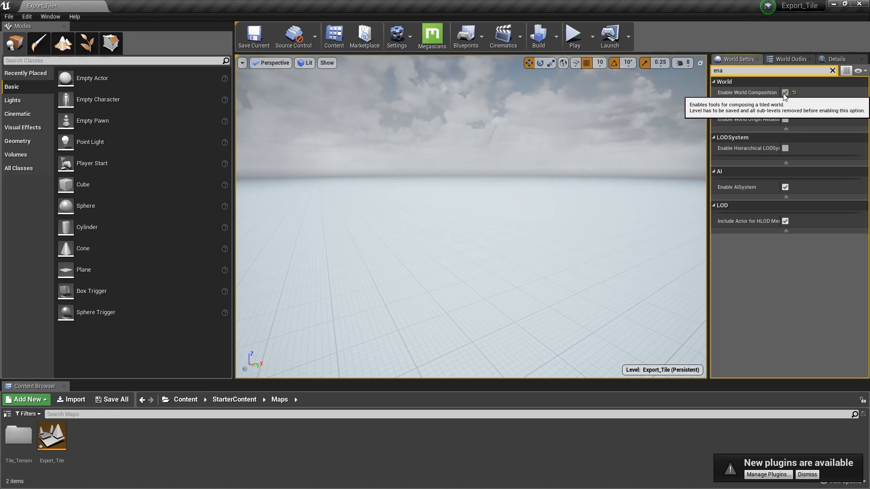
left_click(785, 92)
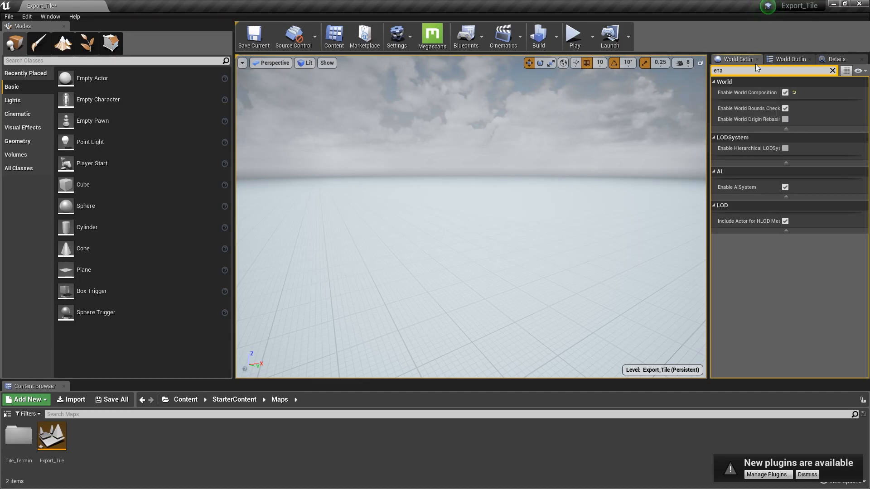
left_click(832, 71)
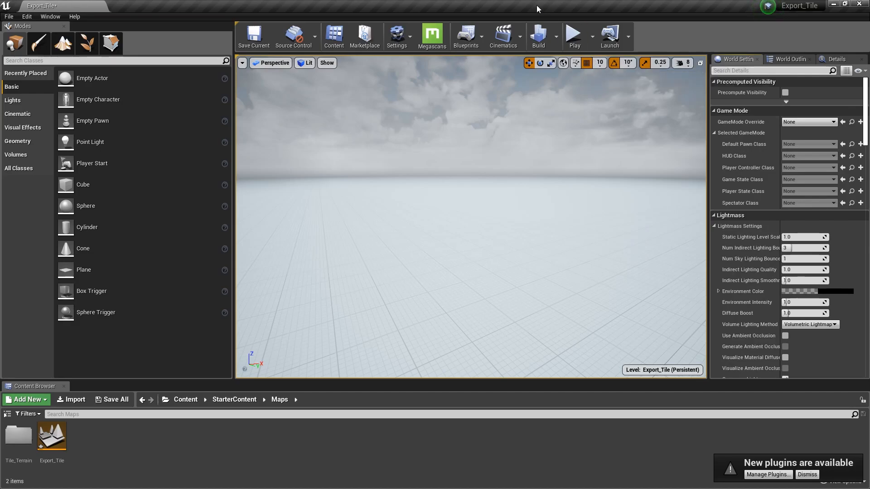
left_click(49, 17)
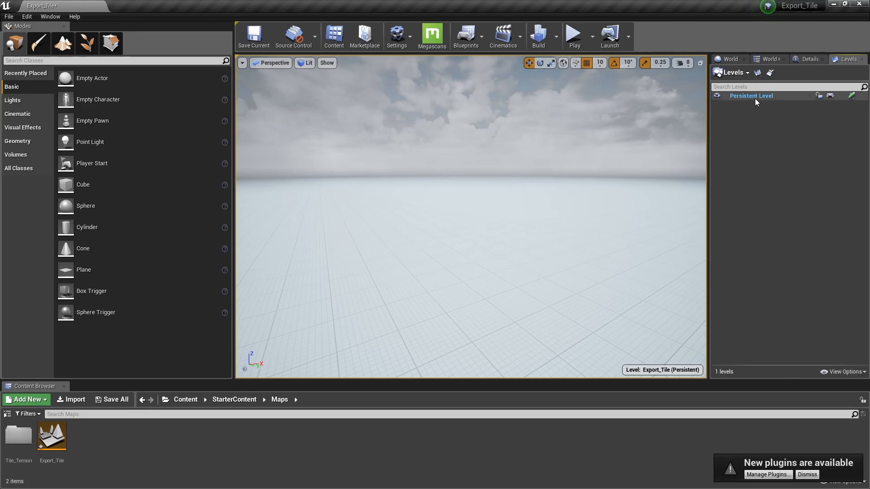
- Start Import Tiled Landscape from the Levels menu with all sixteen PNG tiles selected
left_click(733, 73)
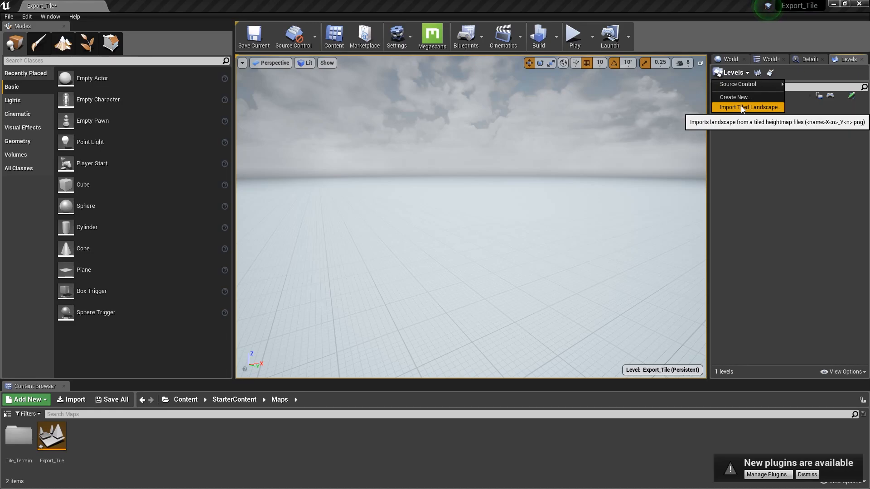
left_click(750, 107)
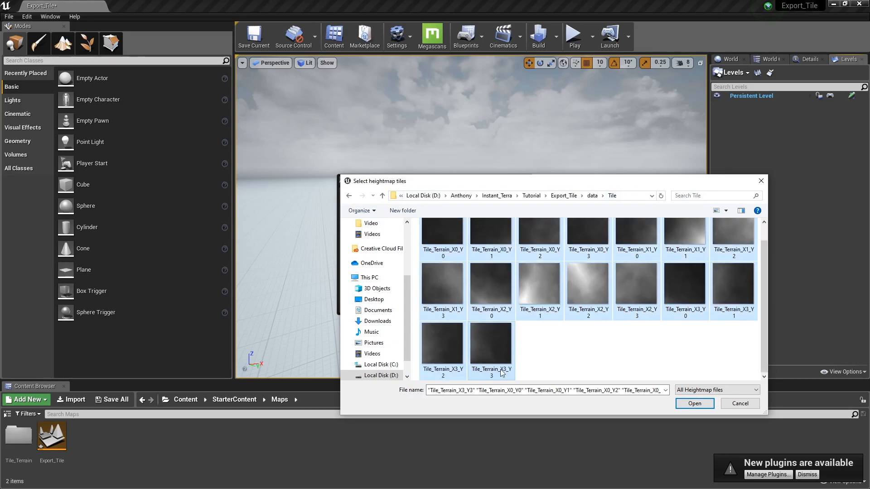
left_click(694, 403)
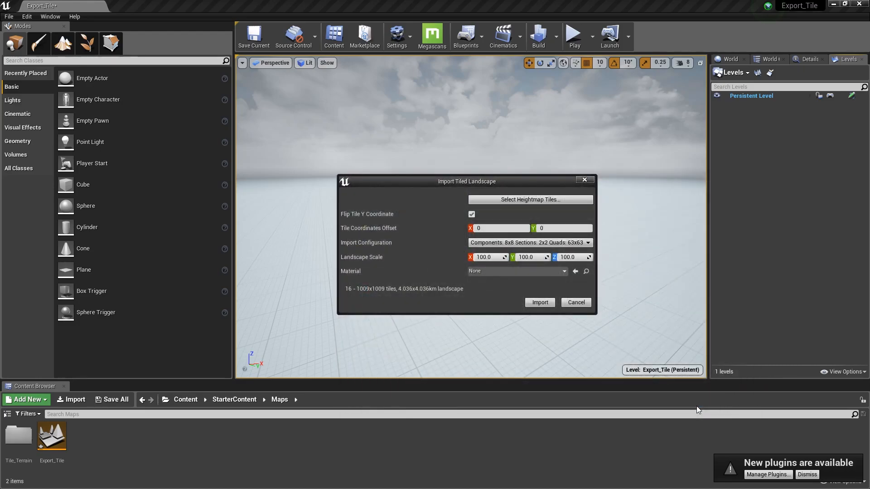
mouse_move(471, 214)
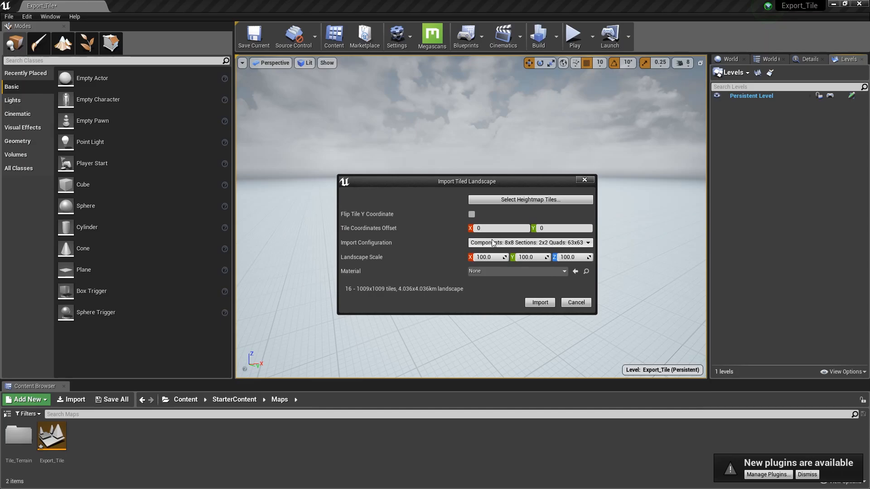
- Untick Flip Tile Y Coordinate, keep 8x8 components, set Landscape Scale Z to 120 and import
left_click(528, 243)
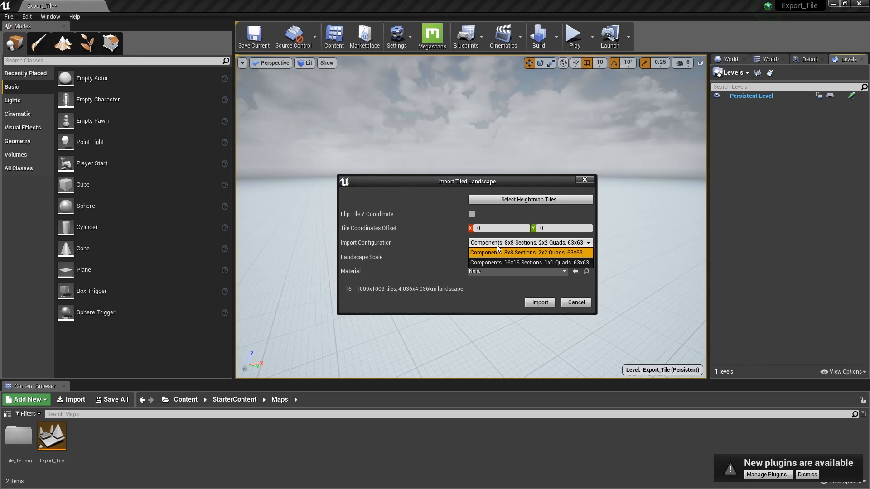
left_click(527, 253)
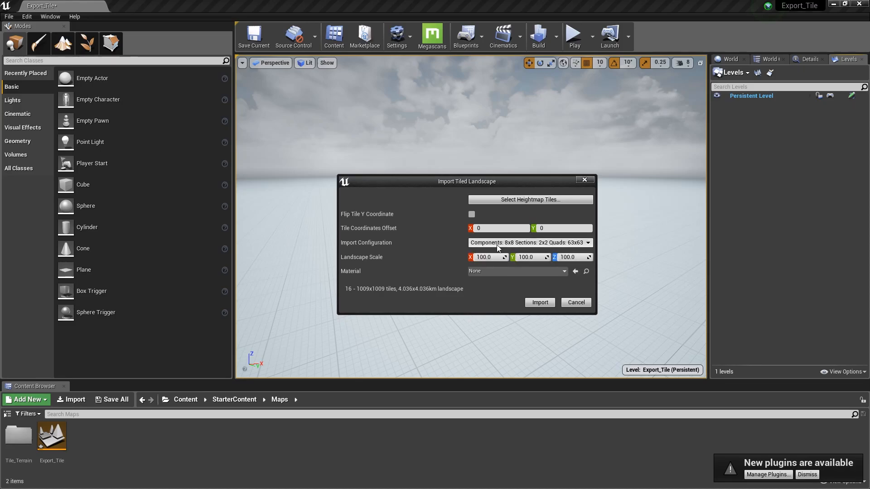
left_click(565, 256)
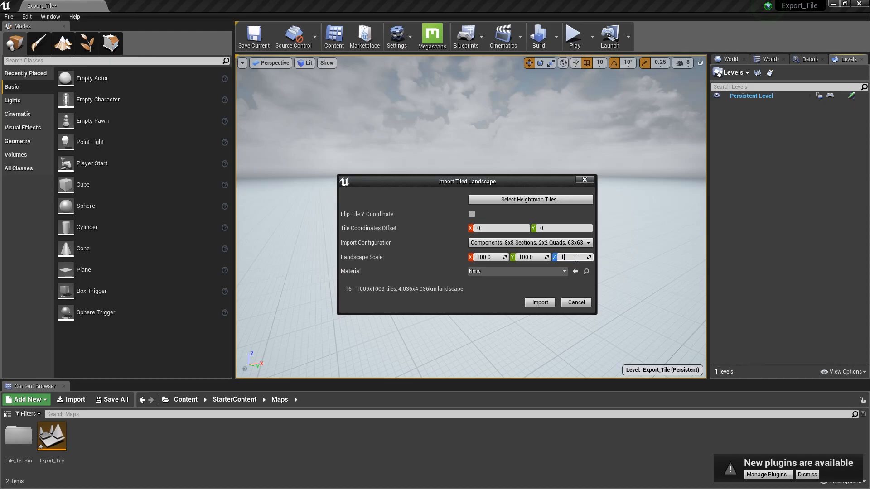
type("120.0")
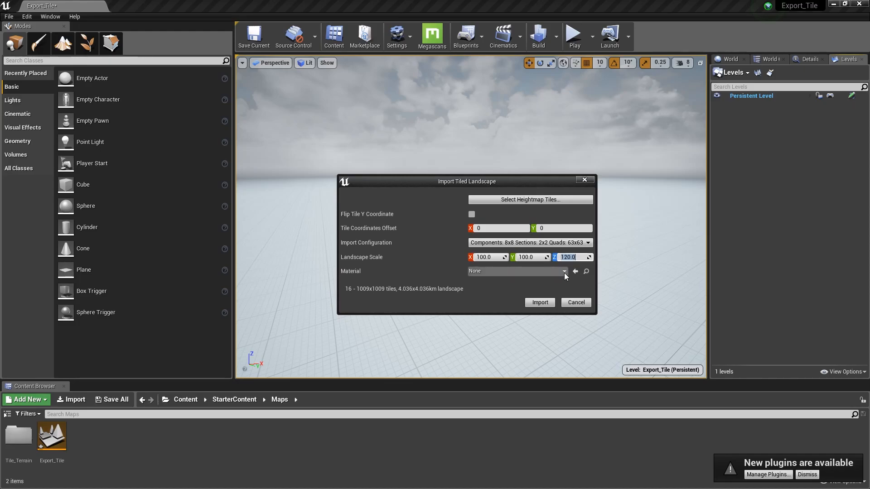
left_click(538, 303)
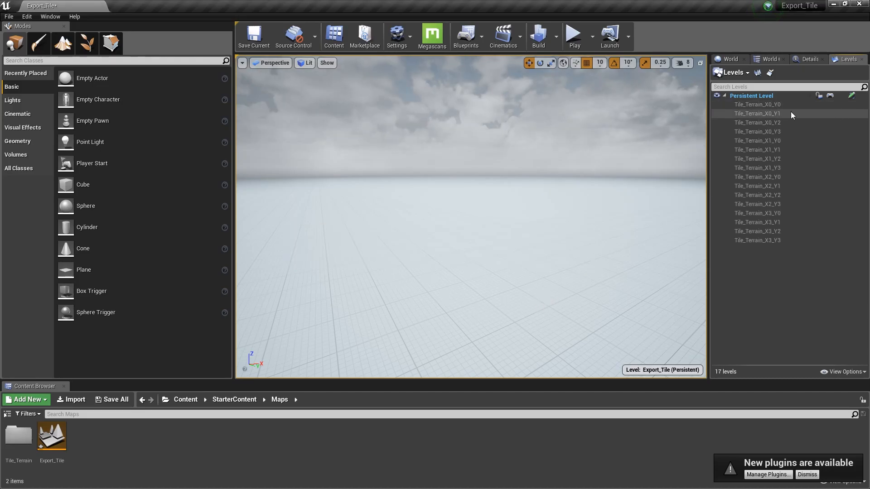
mouse_move(757, 104)
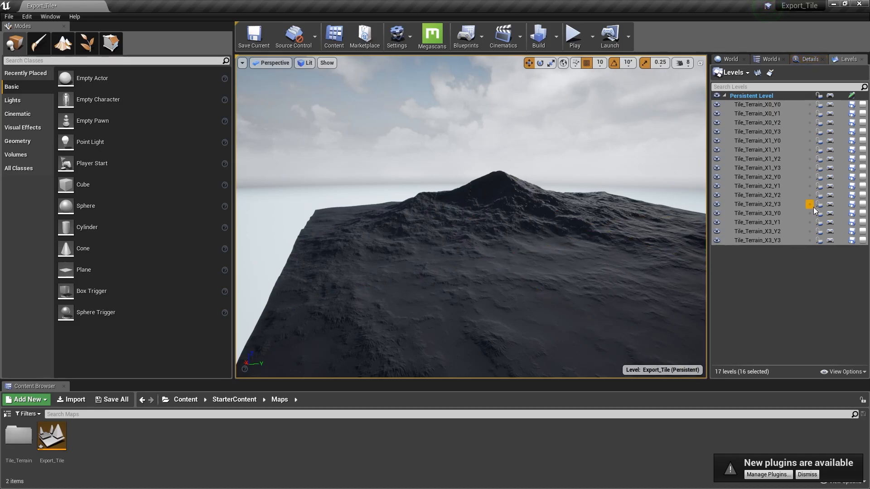
- Toggle visibility of some loaded Tile_Terrain levels off and back on to test
left_click(715, 168)
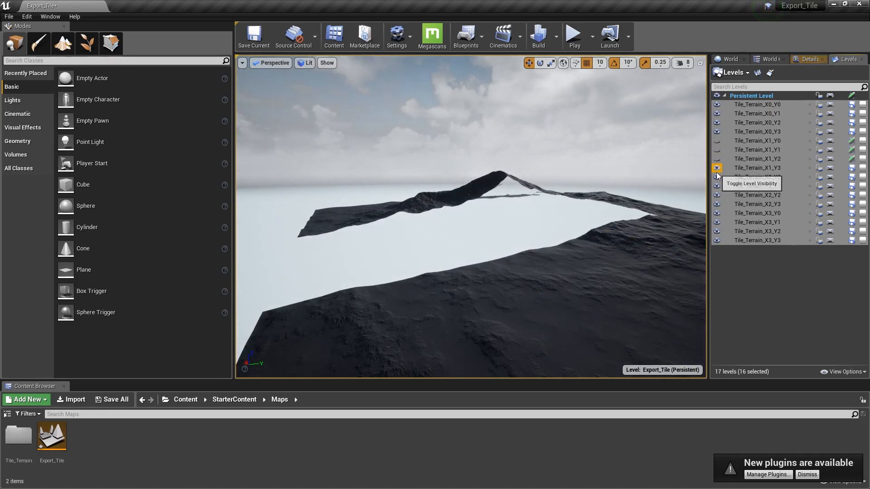
left_click(717, 167)
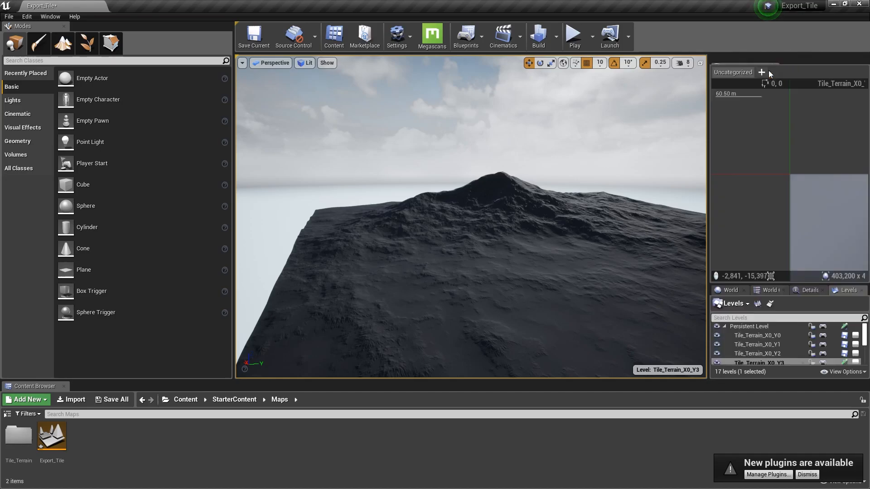
- Unload the selected tiles in World Composition and confirm the warning
scroll("down", 3)
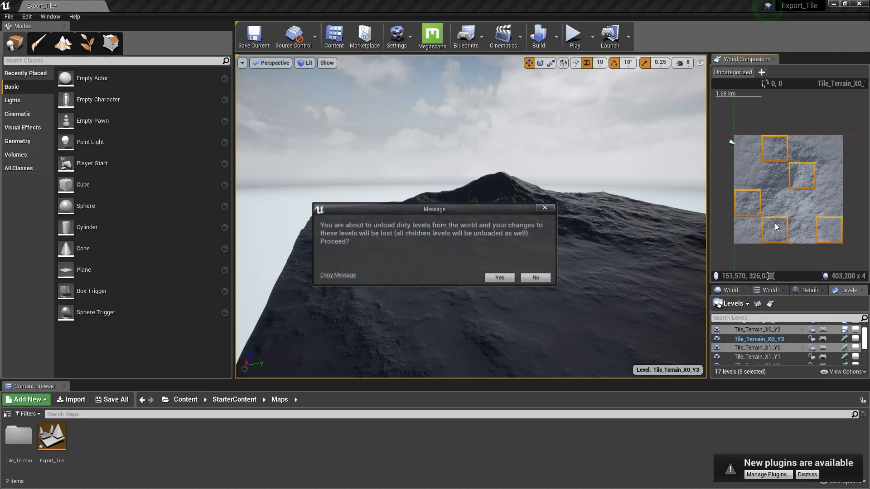
left_click(498, 277)
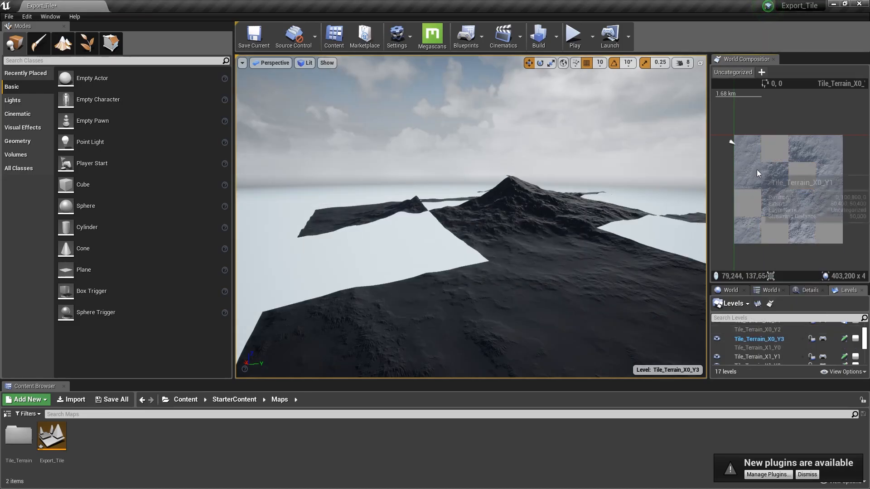